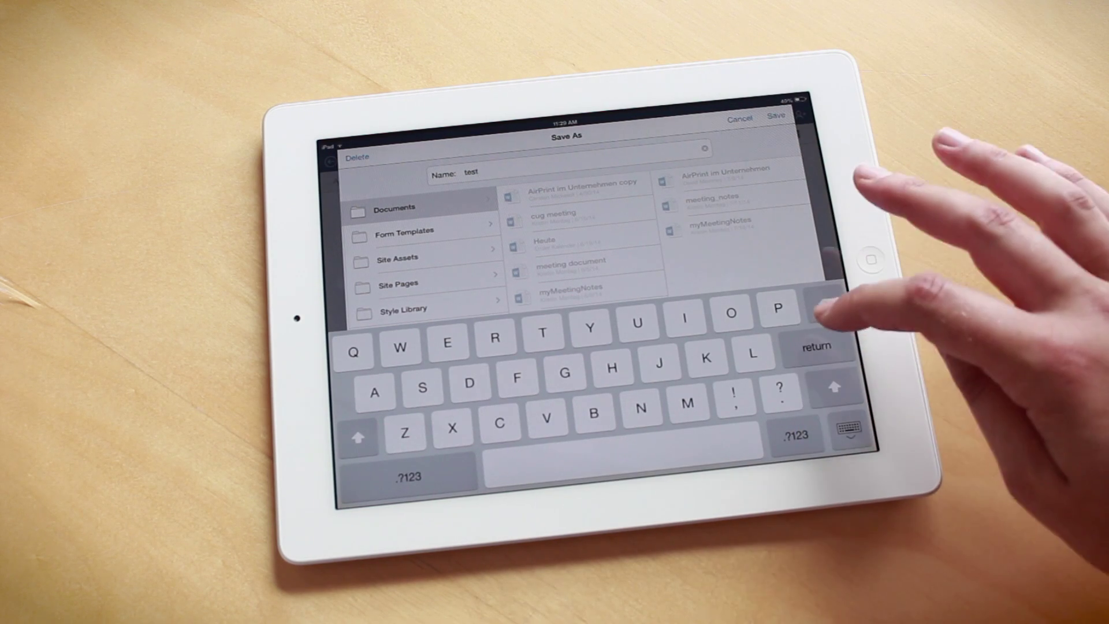
- Save the document as 'test' in the SharePoint Documents library
left_click(773, 117)
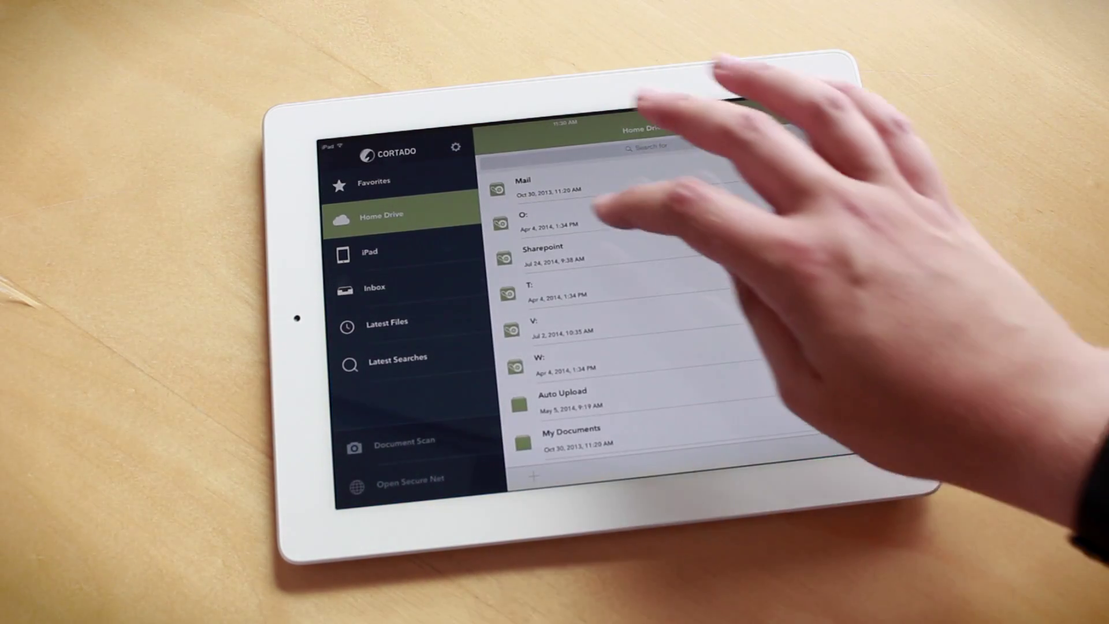
- Browse into Sharepoint's Project folder, where test.docx is listed
left_click(542, 253)
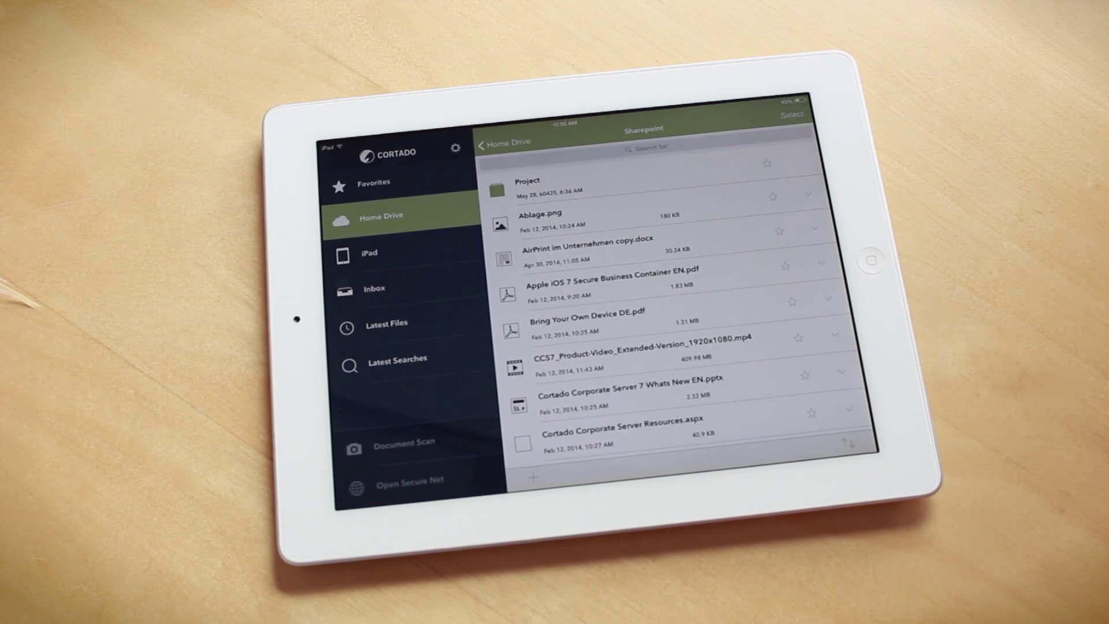
left_click(526, 185)
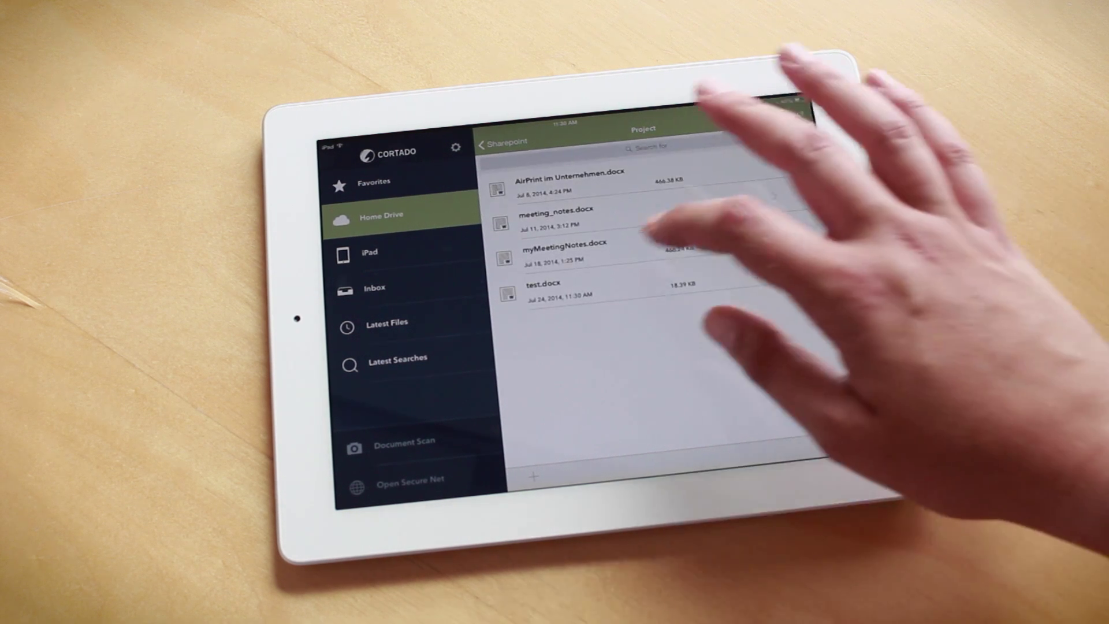
- Reopen test.docx from the Project folder in Word
left_click(550, 288)
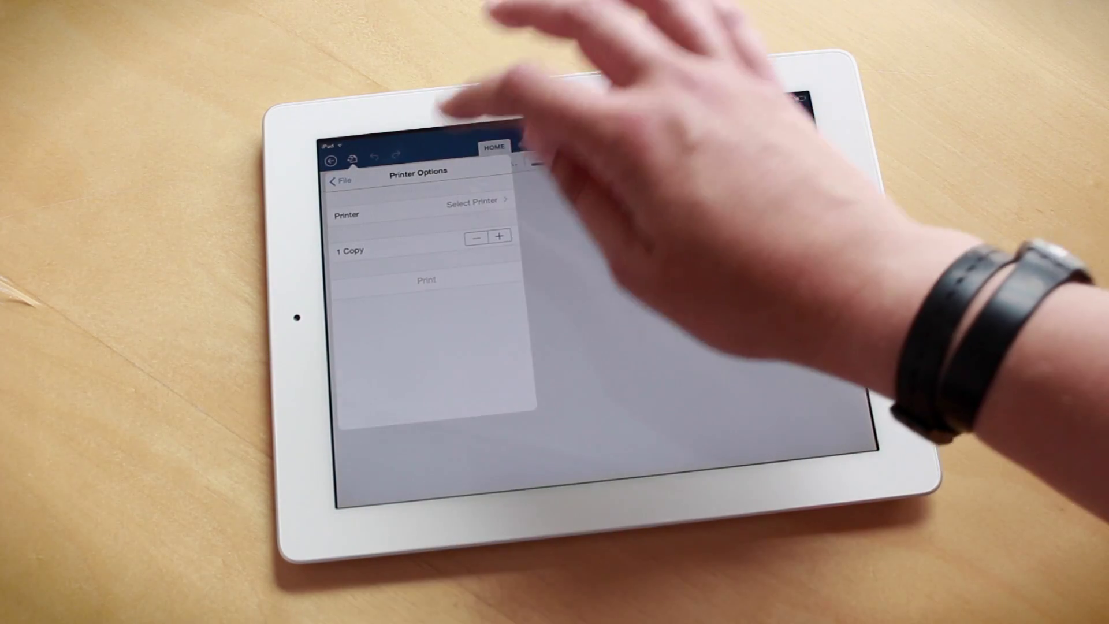
- Show the list of available corporate network printers via Select Printer
left_click(471, 200)
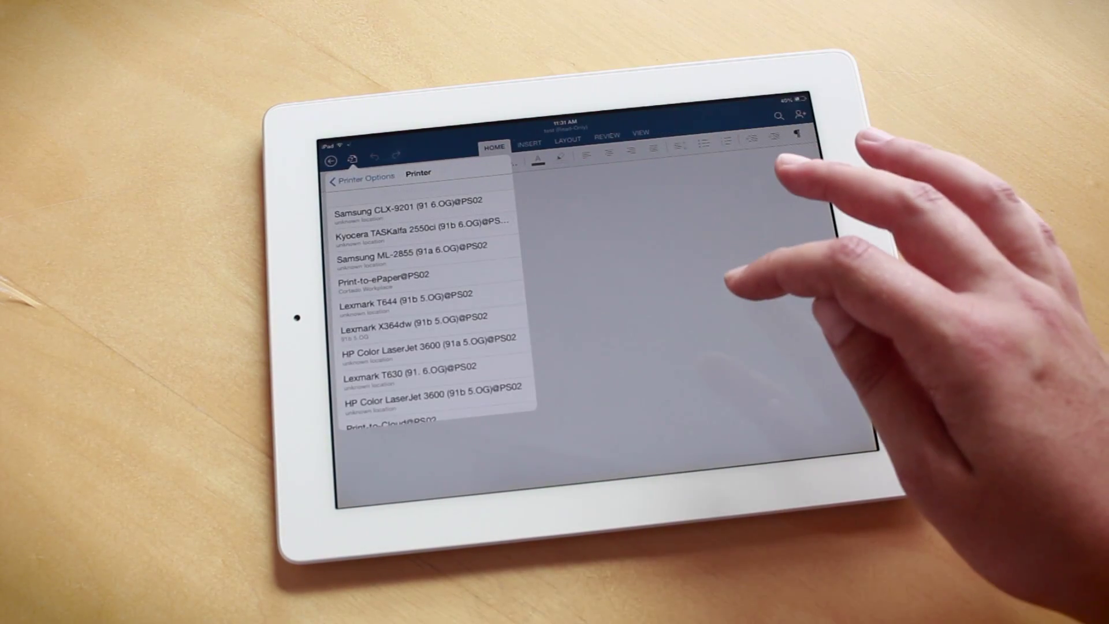